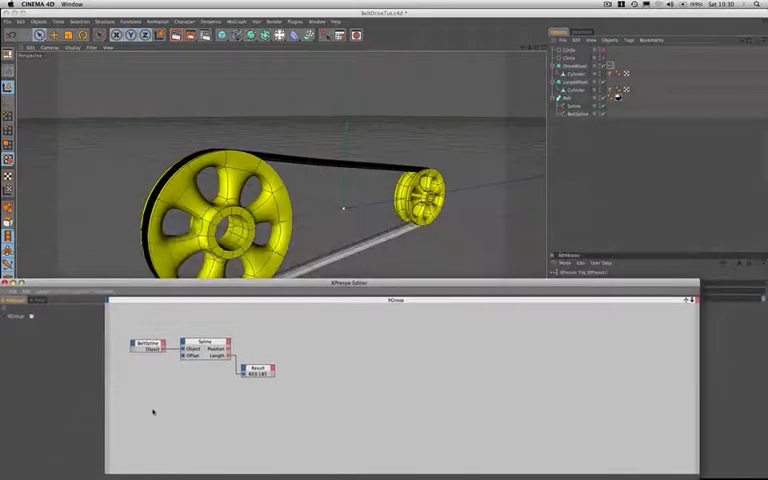
Add a Time node to the XPresso canvas below the belt length nodes.
right_click(155, 405)
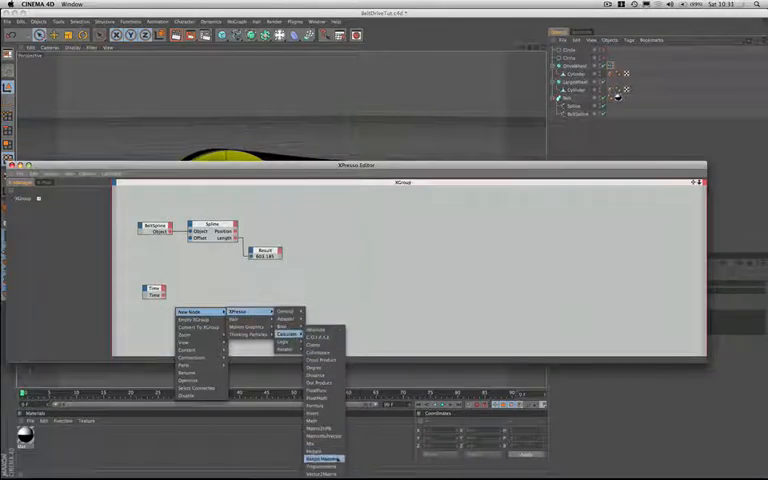
Place a Range Mapper beside the Time node and set its Output Upper to 140.
click(322, 458)
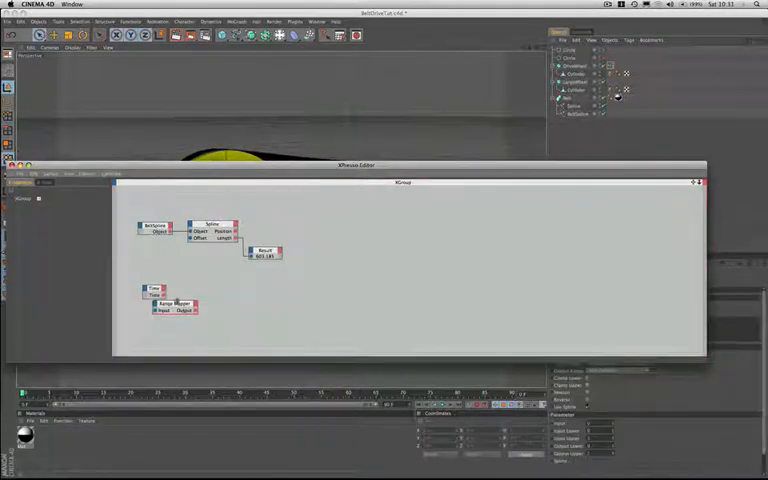
drag(170, 305, 202, 292)
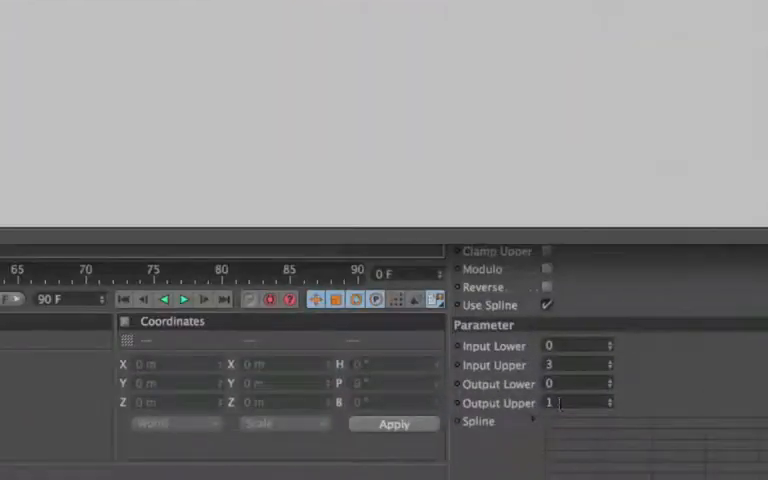
text(140)
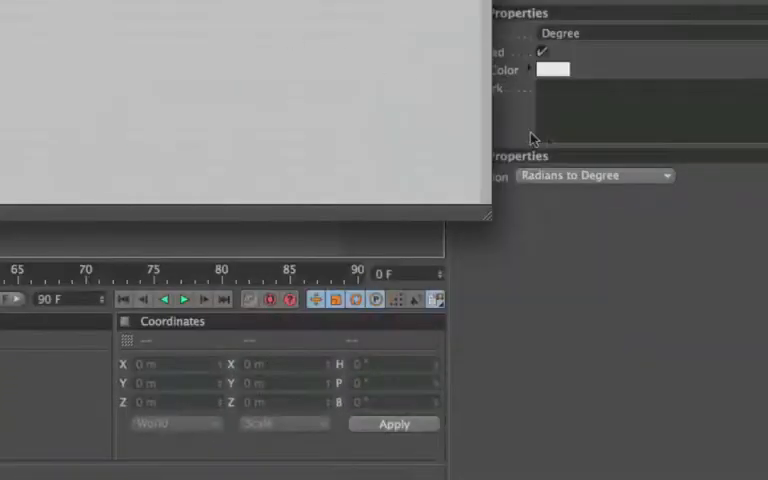
Set the Degree node's function to Degree to Radians.
click(594, 175)
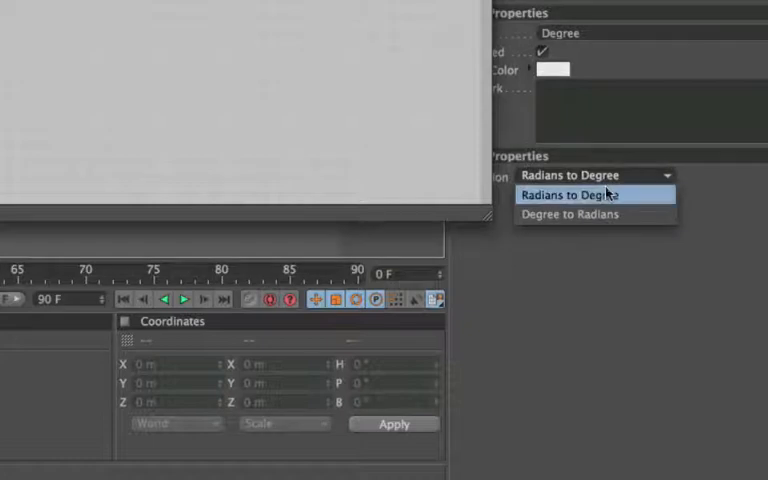
click(572, 214)
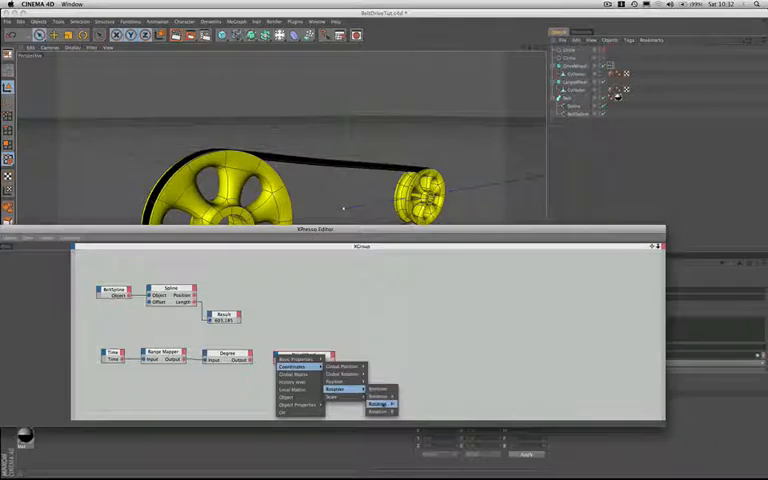
Add Rotation.P input and output ports to the DriveWheel node.
click(381, 410)
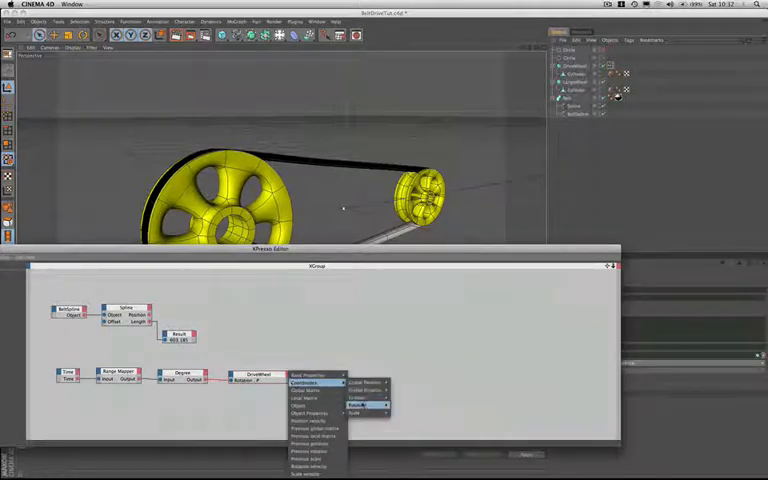
click(367, 401)
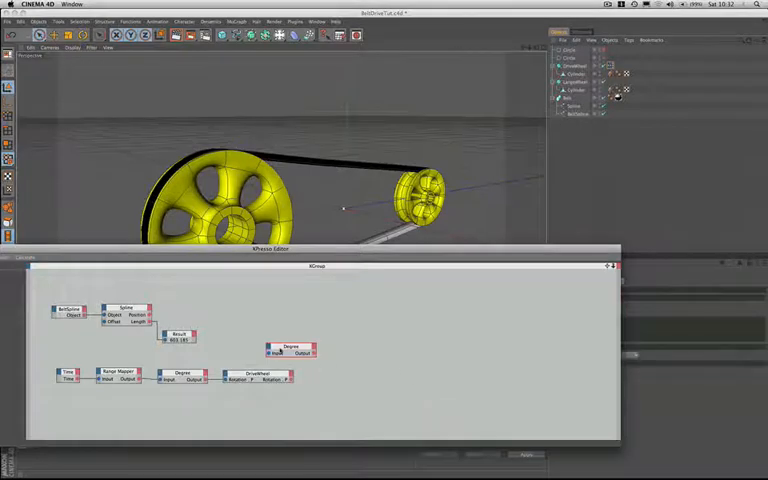
Position the second Degree node after the DriveWheel node.
drag(290, 350, 330, 377)
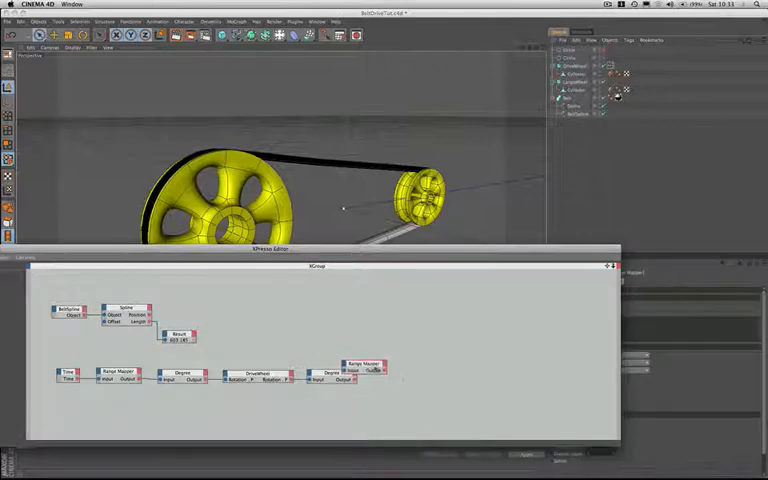
Place the Range Mapper after the Degree node, mapping input upper 360 to output upper 180.
drag(363, 365, 390, 390)
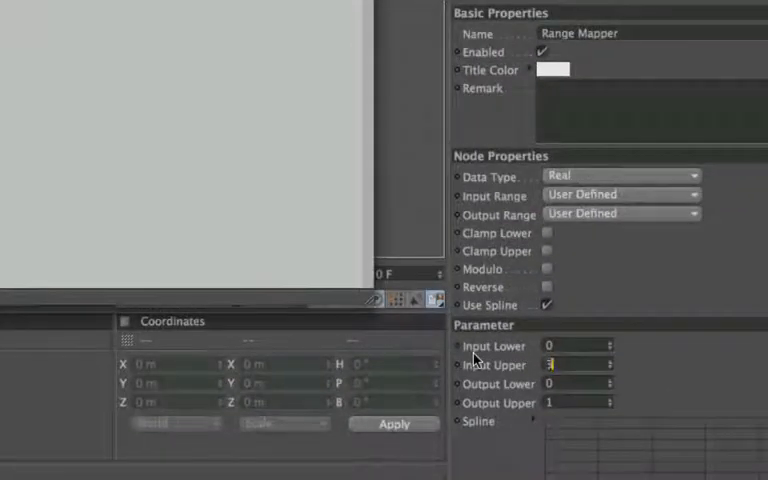
text(360)
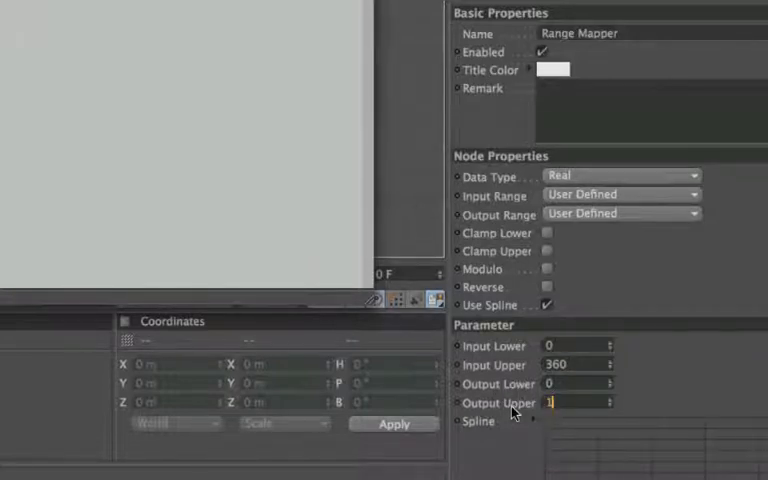
text(180)
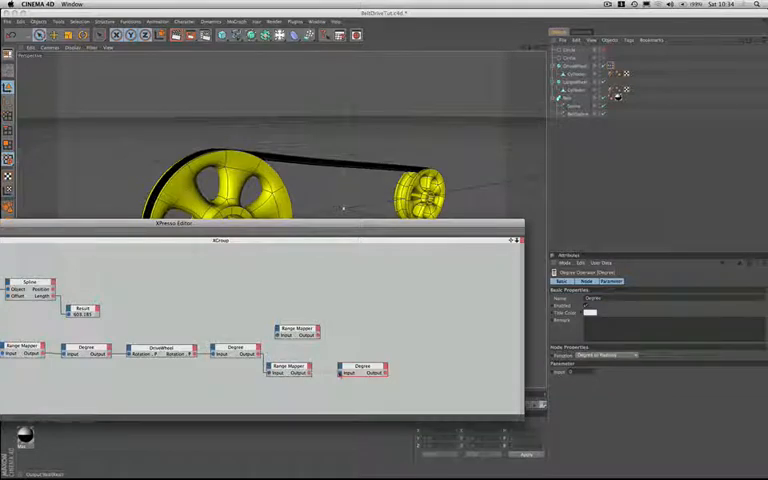
Set the last Degree node to Degree to Radians for the LargeWheel rotation.
click(563, 272)
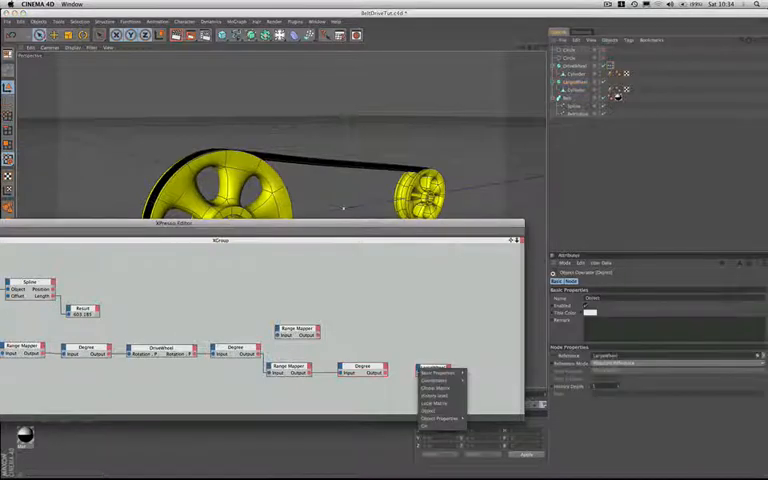
mouse_move(435, 373)
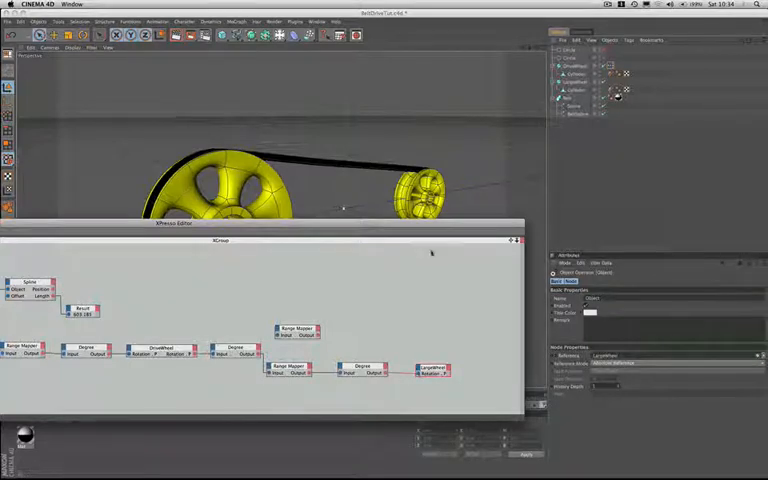
click(518, 240)
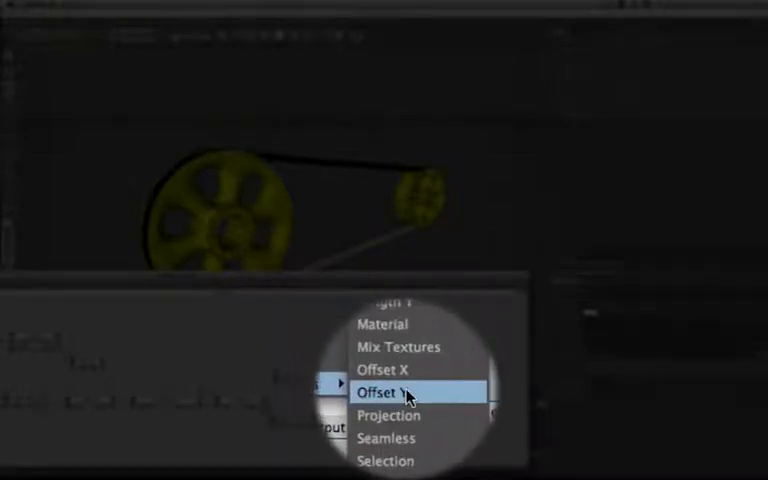
Expose Offset Y as an input port on the belt Texture node.
click(400, 390)
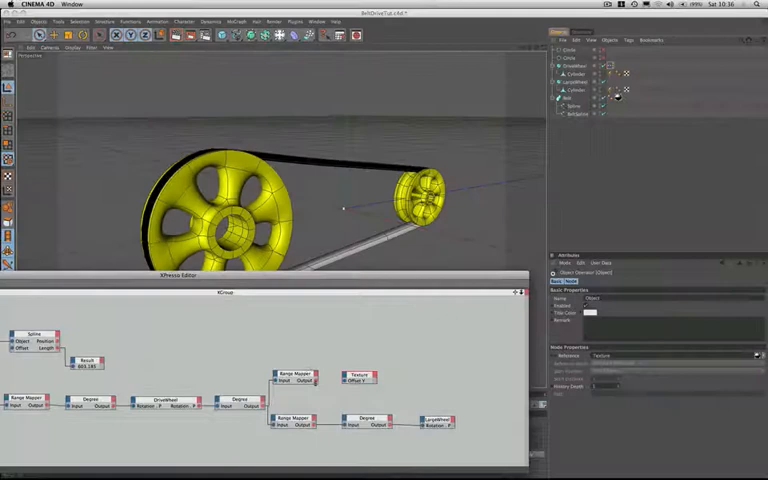